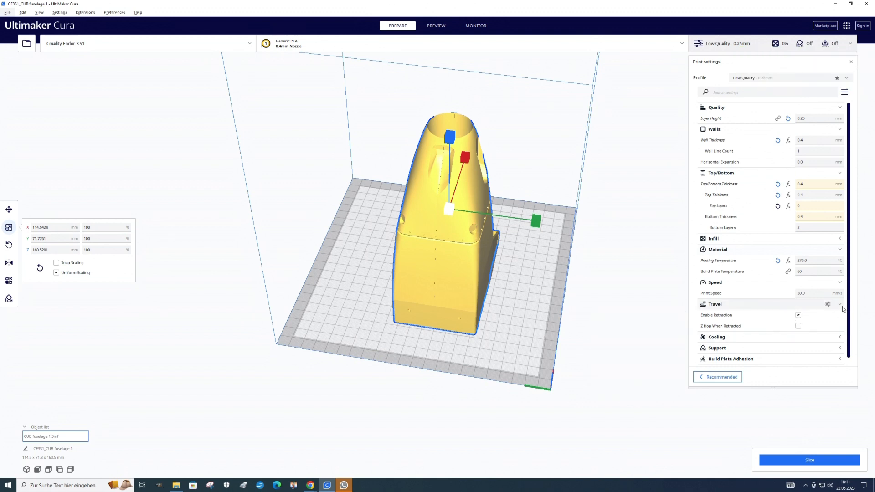
Set the Print Speed to 80 mm/s in the custom Speed settings.
{"action": "left_click", "coordinate": [732, 304]}
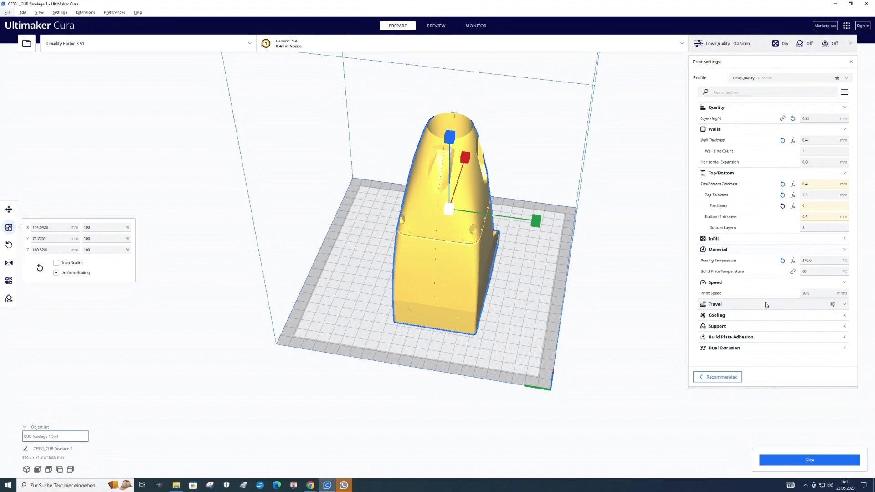
{"action": "left_click", "coordinate": [714, 304]}
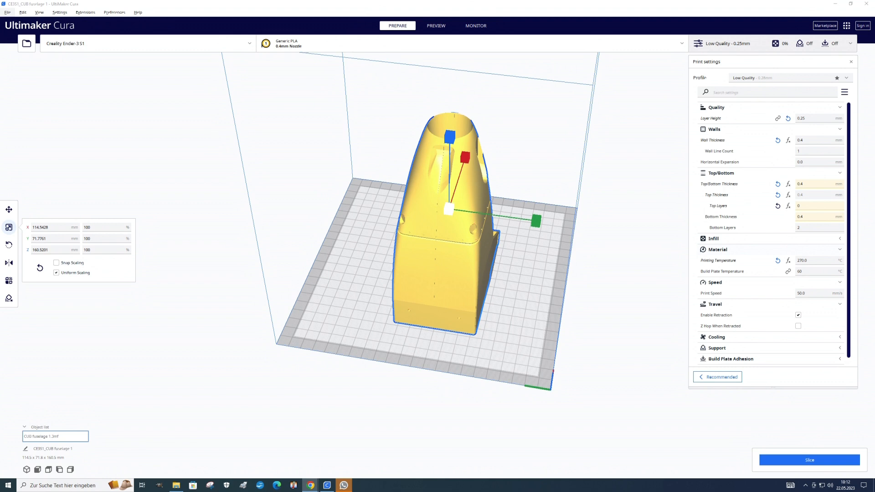
{"action": "mouse_move", "coordinate": [405, 332]}
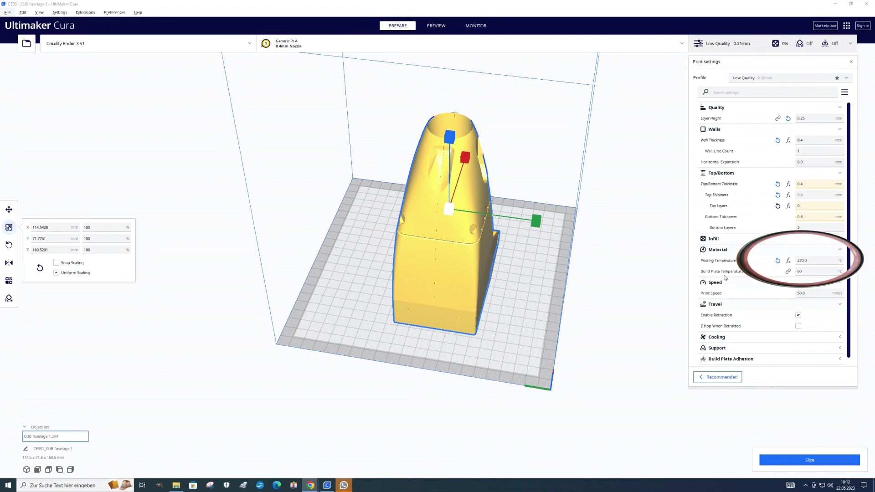
{"action": "mouse_move", "coordinate": [811, 293]}
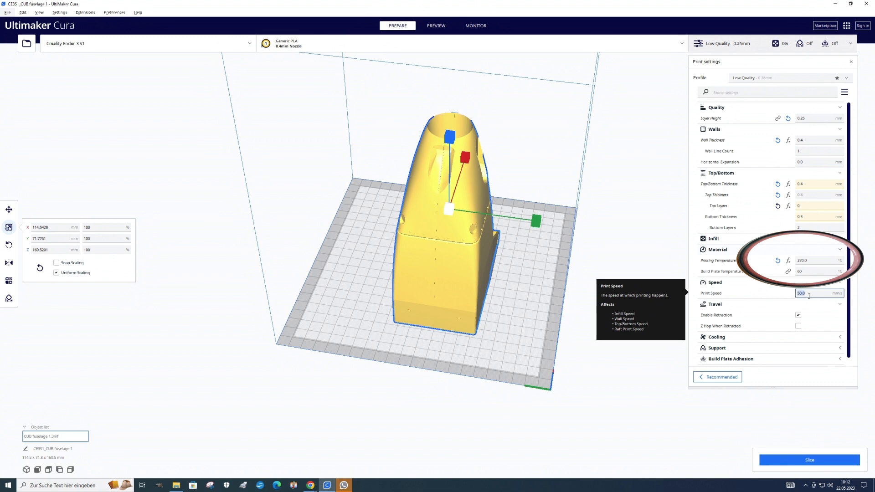
{"action": "type", "text": "80"}
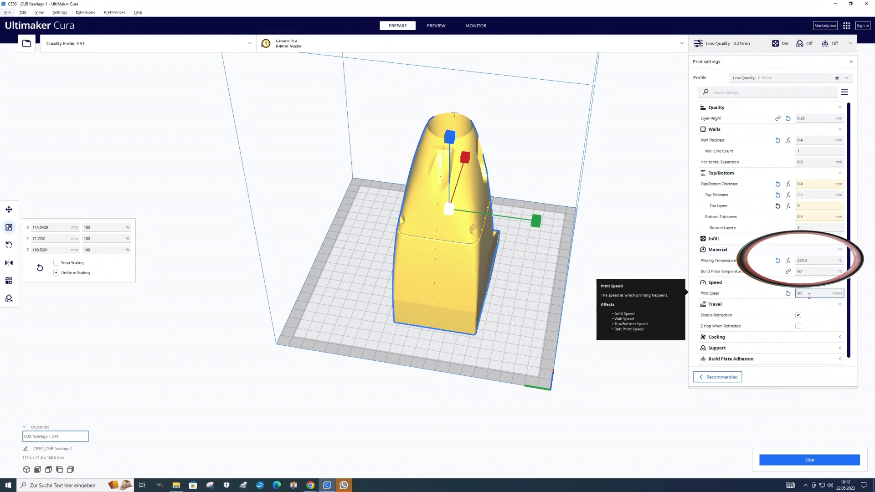
{"action": "mouse_move", "coordinate": [802, 462]}
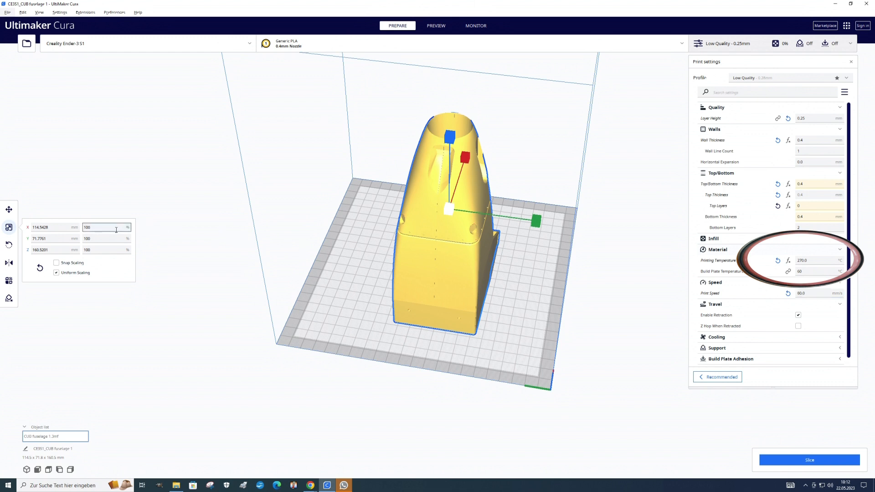
Scale the fuselage uniformly to 110% and slice it for a 5 h 14 min estimate.
{"action": "left_click", "coordinate": [104, 227]}
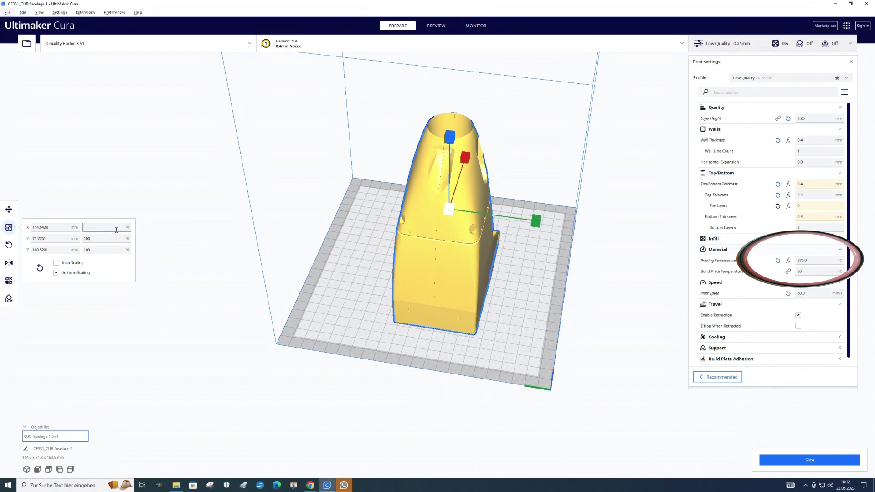
{"action": "type", "text": "110"}
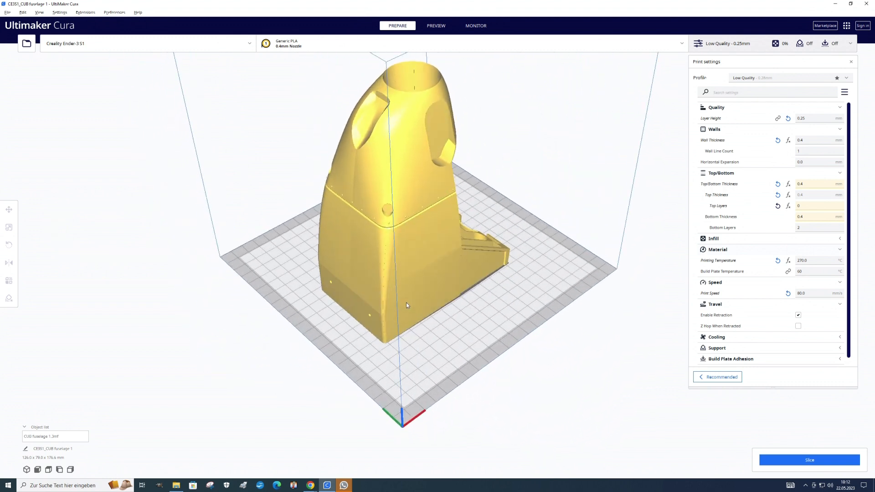
{"action": "left_click", "coordinate": [810, 460]}
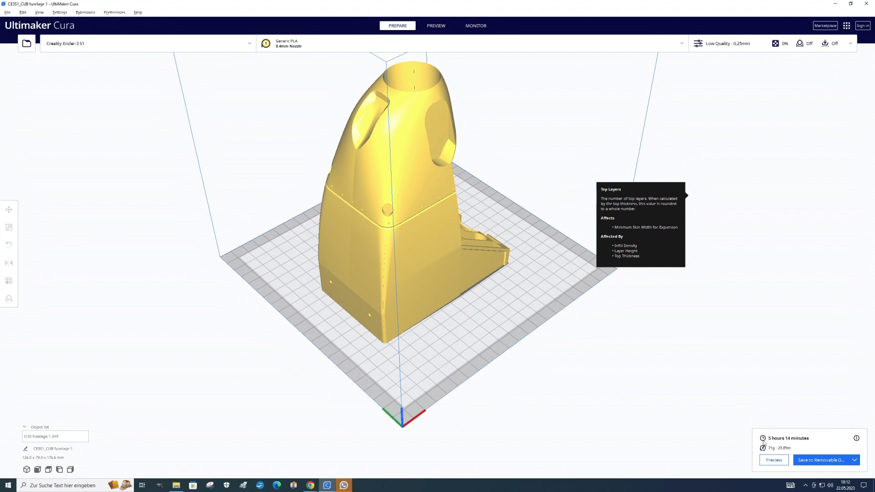
Step the layer slider down to the base layers and back up to show all toolpaths.
{"action": "left_click", "coordinate": [435, 25]}
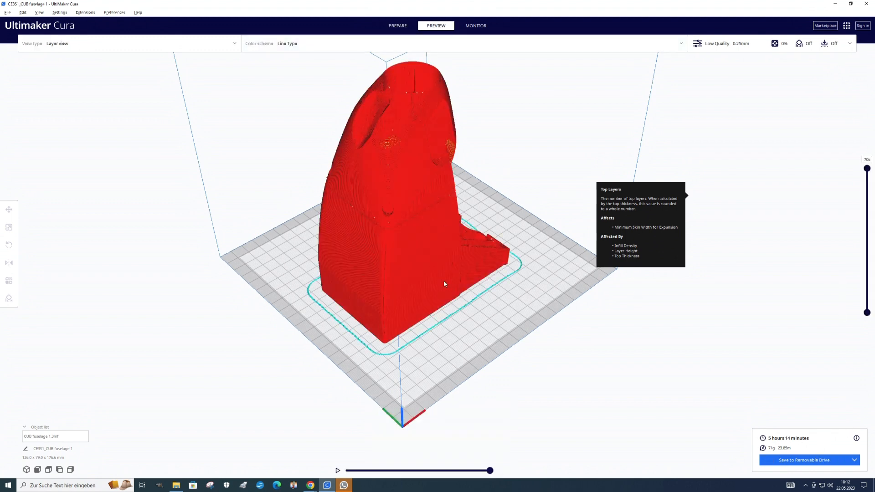
{"action": "left_click_drag", "start_coordinate": [444, 284], "coordinate": [441, 274]}
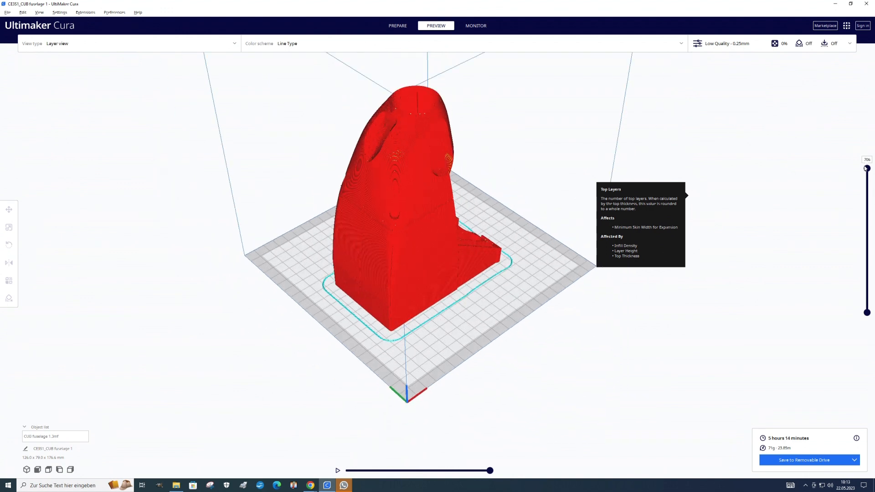
{"action": "left_click_drag", "start_coordinate": [866, 168], "coordinate": [866, 191]}
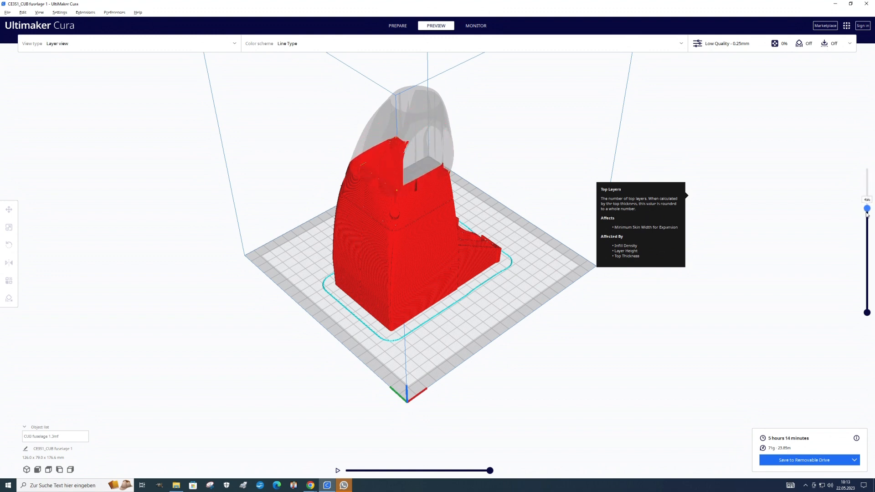
{"action": "left_click_drag", "start_coordinate": [867, 209], "coordinate": [866, 245]}
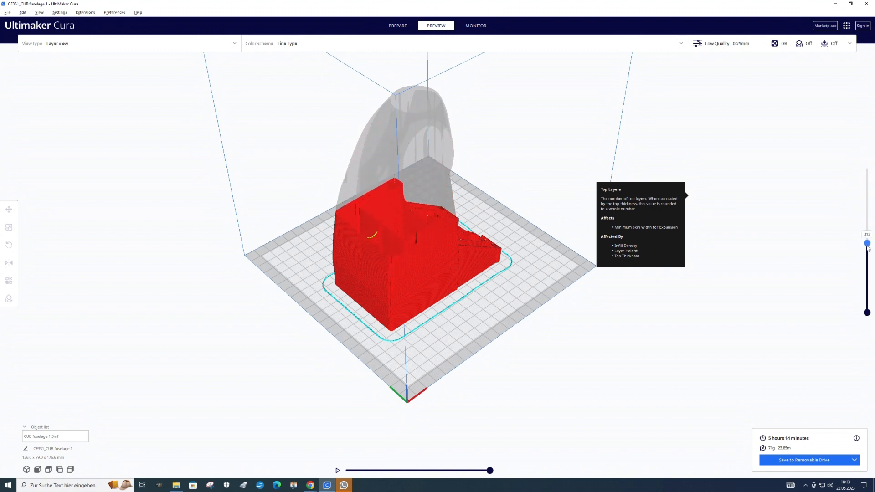
{"action": "left_click_drag", "start_coordinate": [867, 243], "coordinate": [866, 274]}
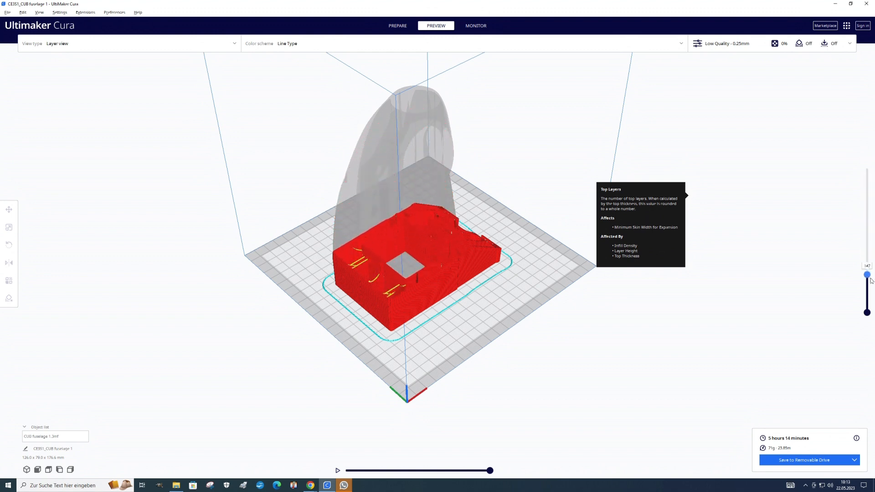
{"action": "left_click_drag", "start_coordinate": [865, 273], "coordinate": [866, 304]}
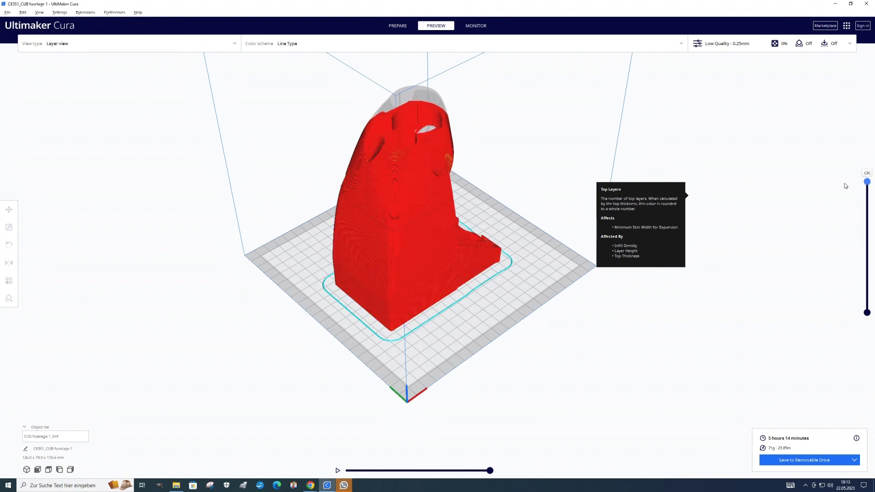
{"action": "left_click_drag", "start_coordinate": [866, 182], "coordinate": [866, 169]}
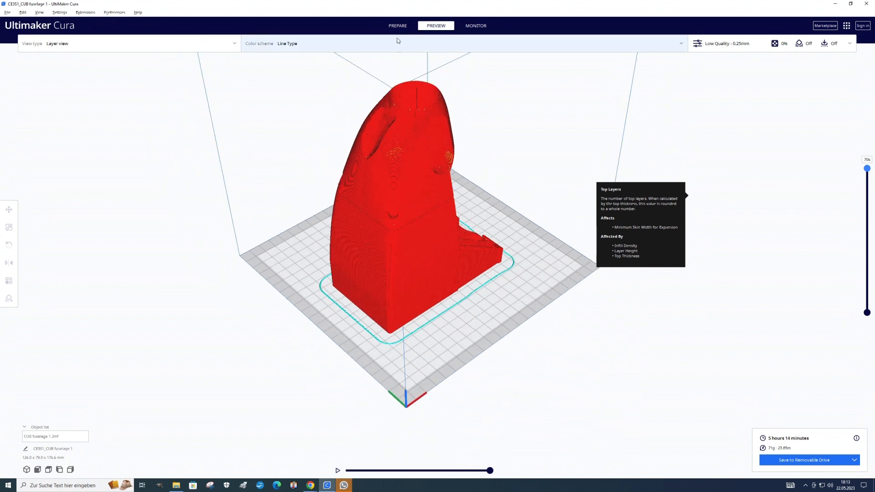
{"action": "left_click", "coordinate": [397, 26]}
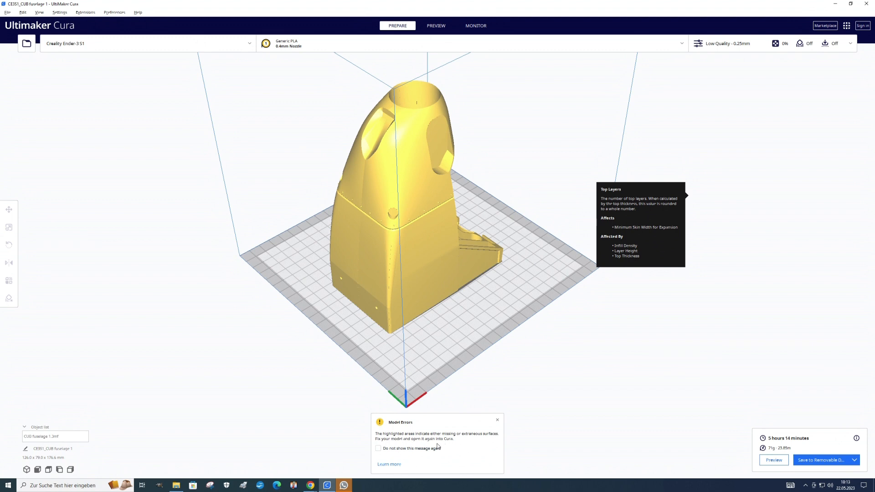
{"action": "mouse_move", "coordinate": [461, 323]}
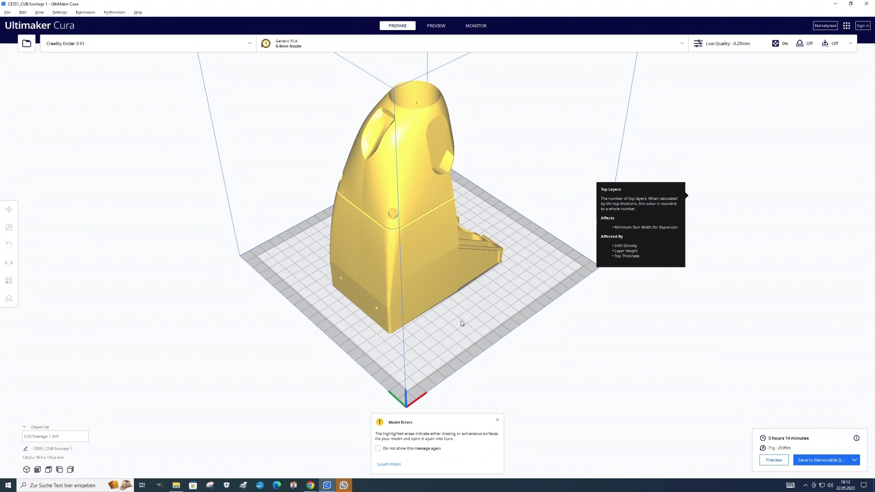
{"action": "mouse_move", "coordinate": [456, 320]}
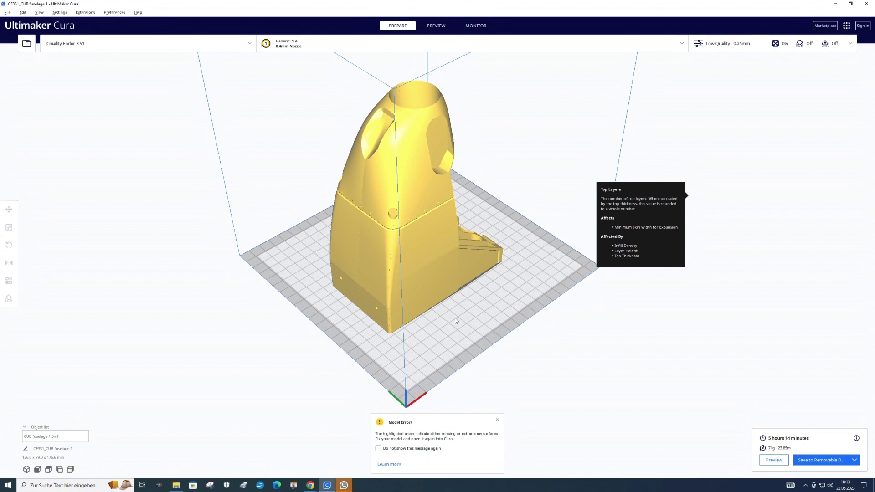
{"action": "left_click_drag", "start_coordinate": [455, 321], "coordinate": [522, 323]}
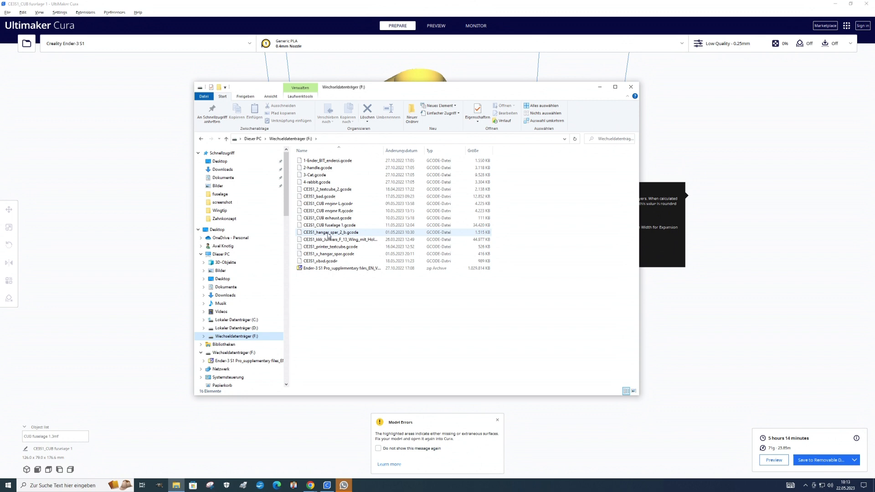
Permanently delete CE3S1_CUB fuselage 1.gcode from drive F: via Löschen and confirm with Ja.
{"action": "left_click", "coordinate": [329, 225]}
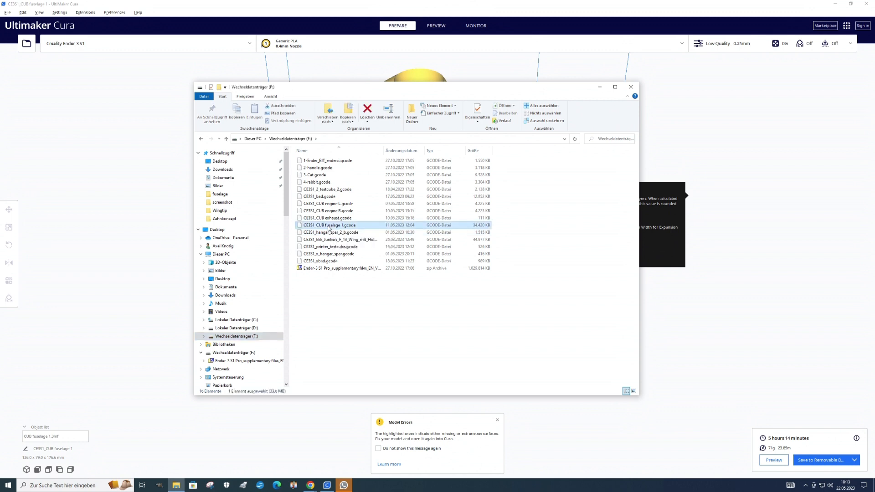
{"action": "right_click", "coordinate": [329, 225]}
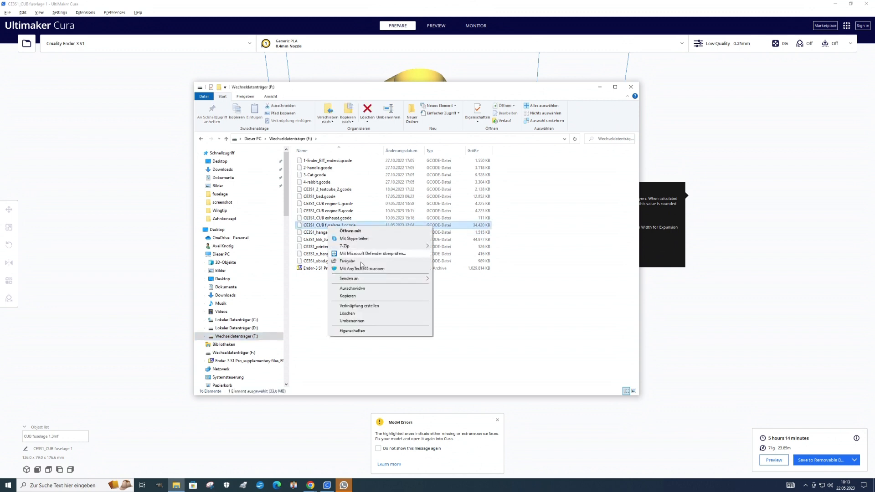
{"action": "left_click", "coordinate": [347, 313]}
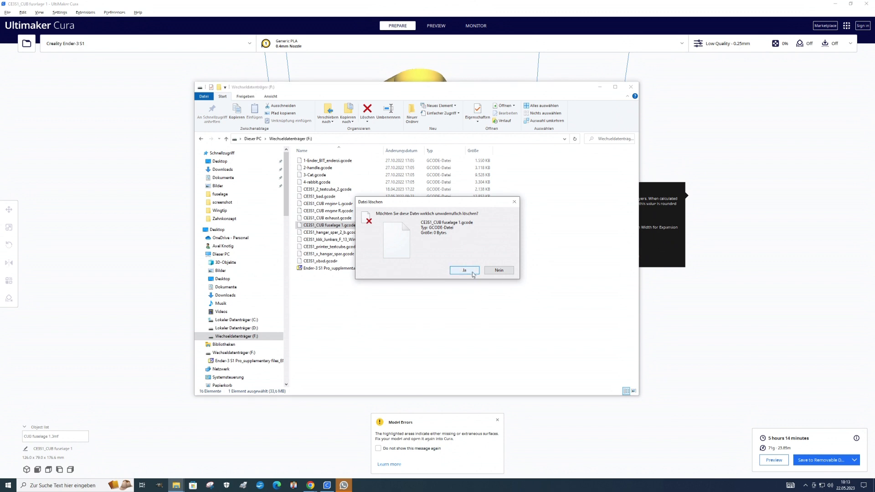
{"action": "left_click", "coordinate": [464, 270]}
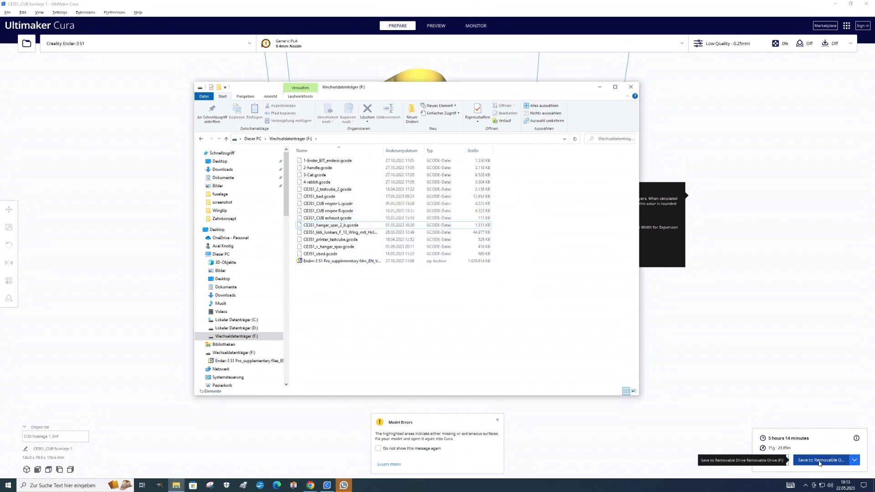
Save the fuselage G-code to the removable drive and eject the drive.
{"action": "left_click", "coordinate": [821, 460]}
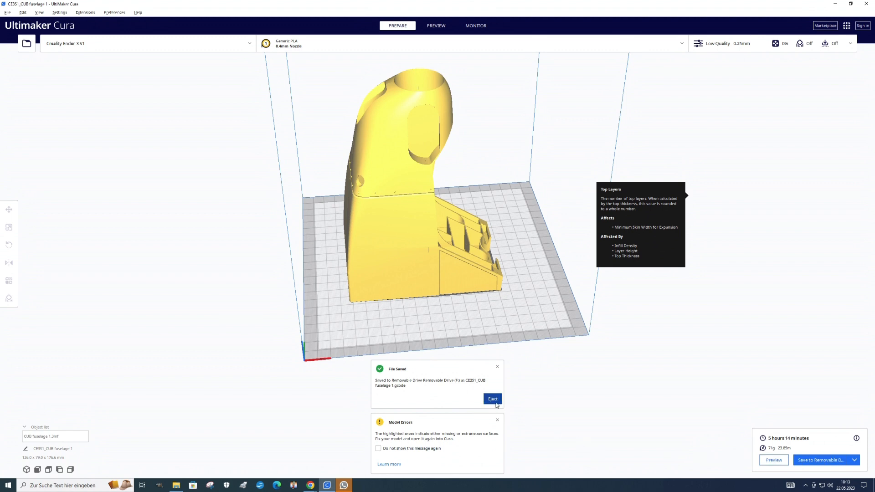
{"action": "left_click", "coordinate": [492, 399]}
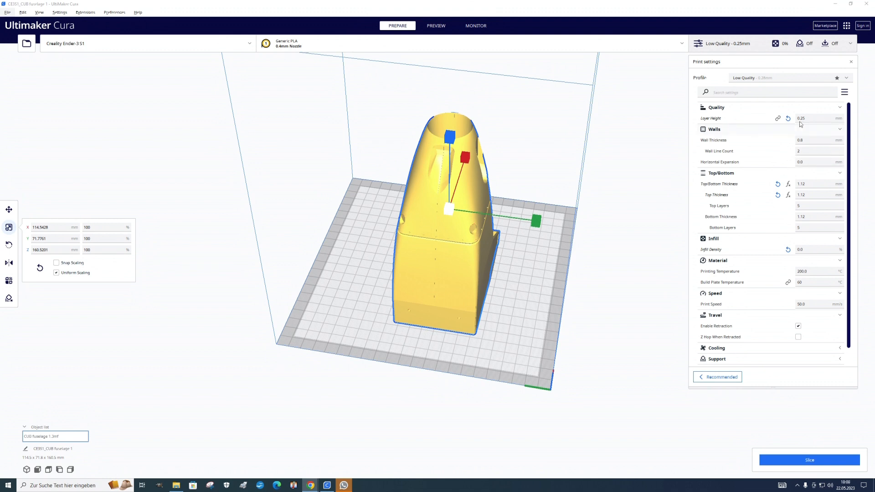
{"action": "mouse_move", "coordinate": [805, 139]}
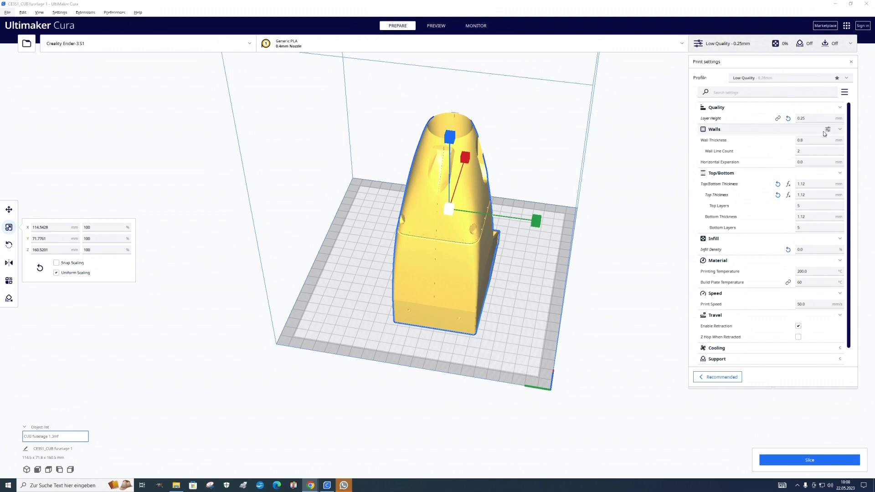
Set Wall Thickness to 0.4 mm and Top Layers to 0 in the Custom settings.
{"action": "left_click", "coordinate": [813, 194]}
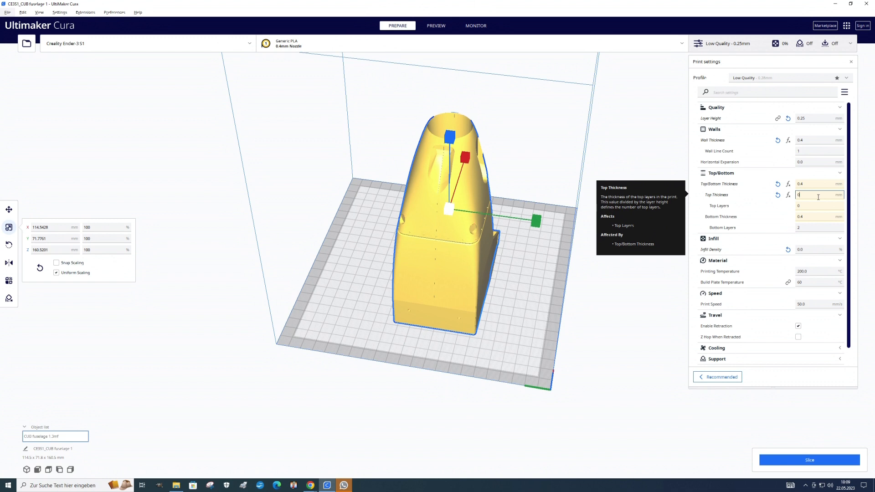
{"action": "type", "text": "0.4"}
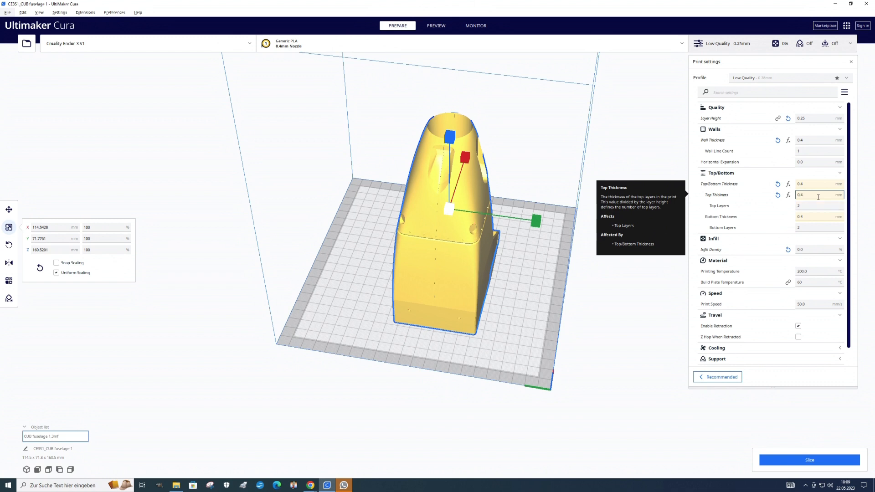
{"action": "mouse_move", "coordinate": [816, 210]}
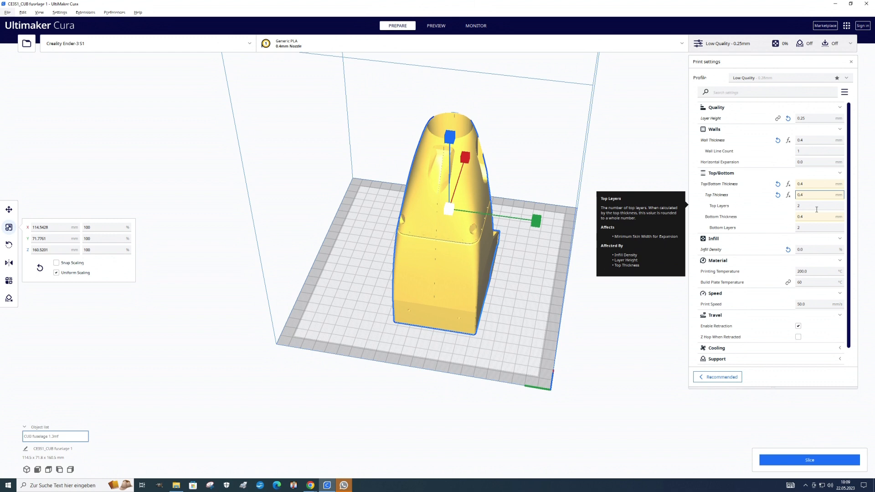
{"action": "left_click", "coordinate": [818, 205]}
{"action": "type", "text": "0"}
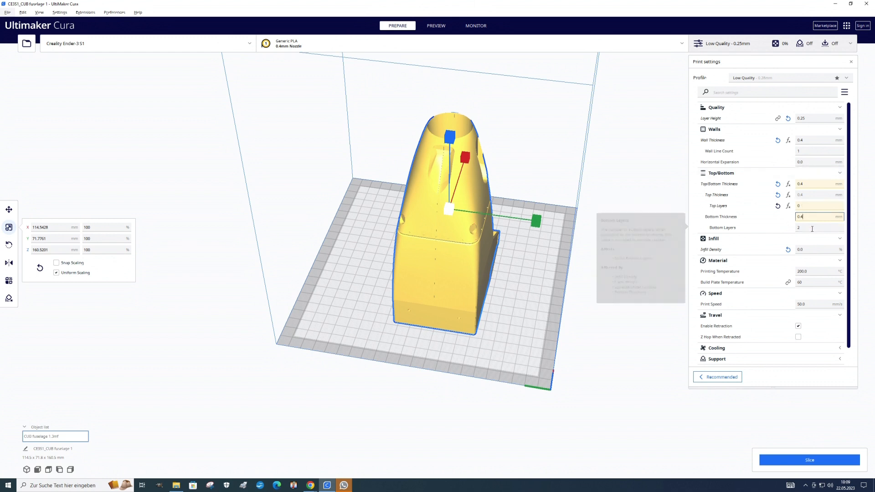
{"action": "mouse_move", "coordinate": [723, 228]}
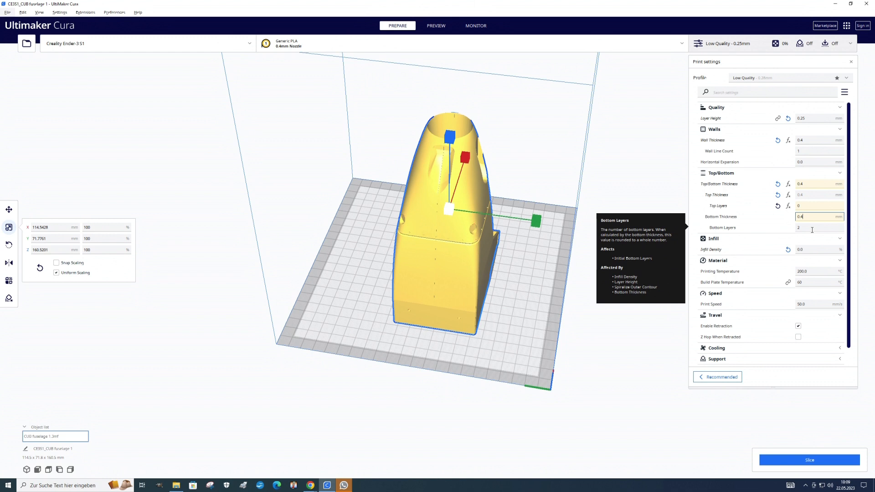
{"action": "scroll", "scroll_direction": "down", "scroll_amount": 3}
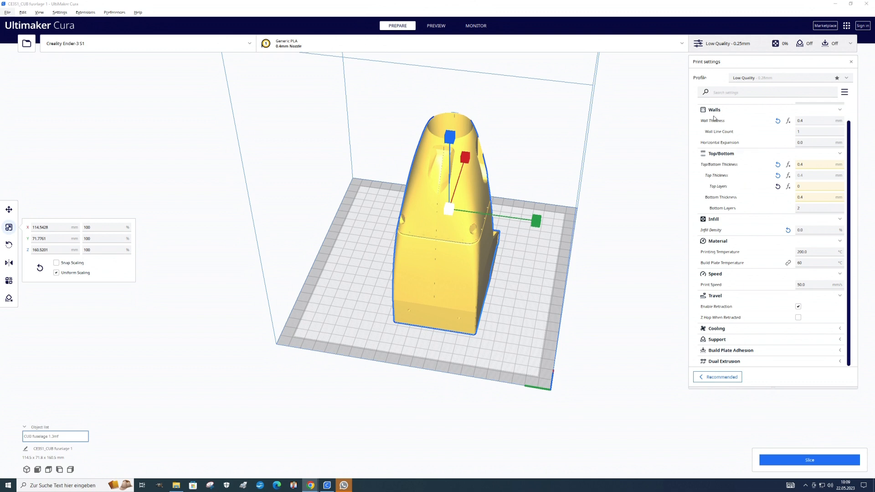
{"action": "mouse_move", "coordinate": [730, 118]}
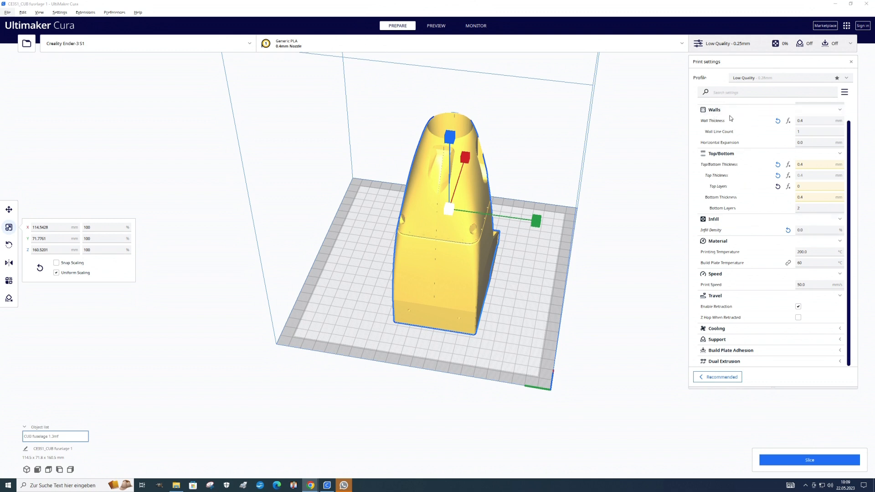